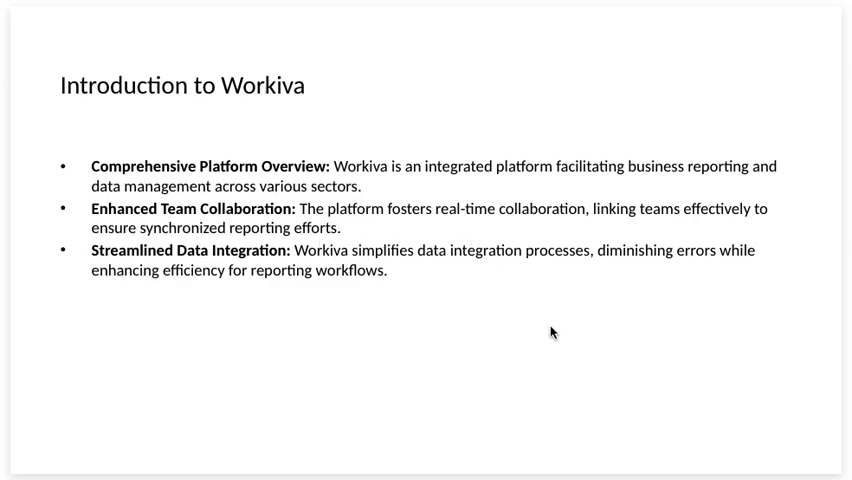
{"action": "mouse_move", "coordinate": [396, 350]}
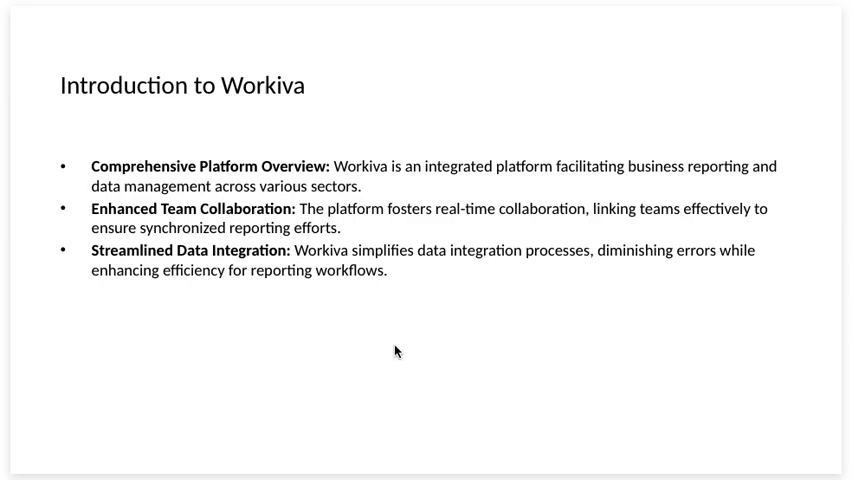
{"action": "mouse_move", "coordinate": [200, 304]}
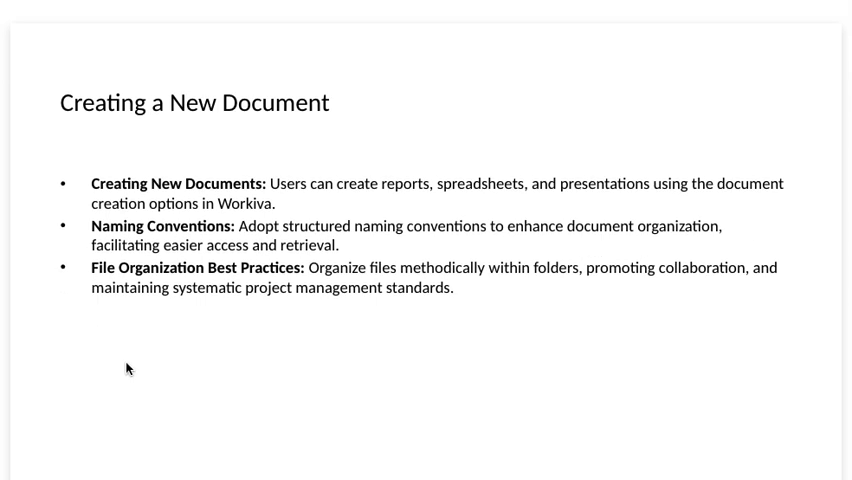
{"action": "mouse_move", "coordinate": [140, 352]}
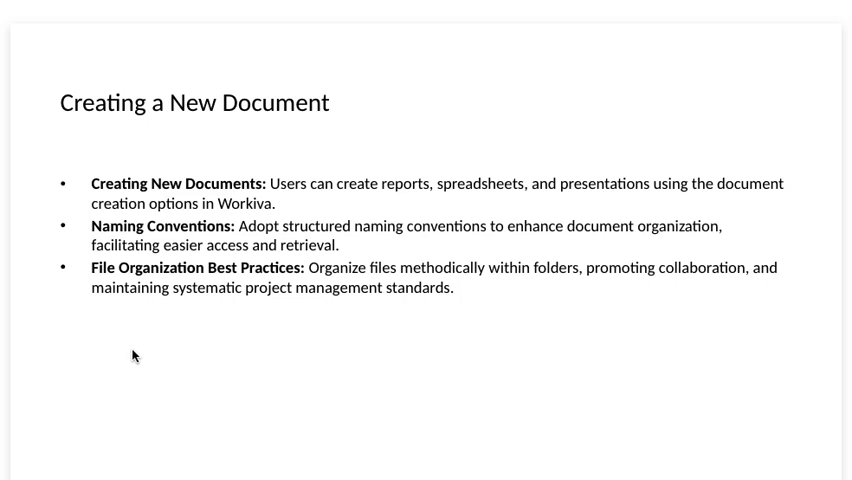
{"action": "mouse_move", "coordinate": [130, 348]}
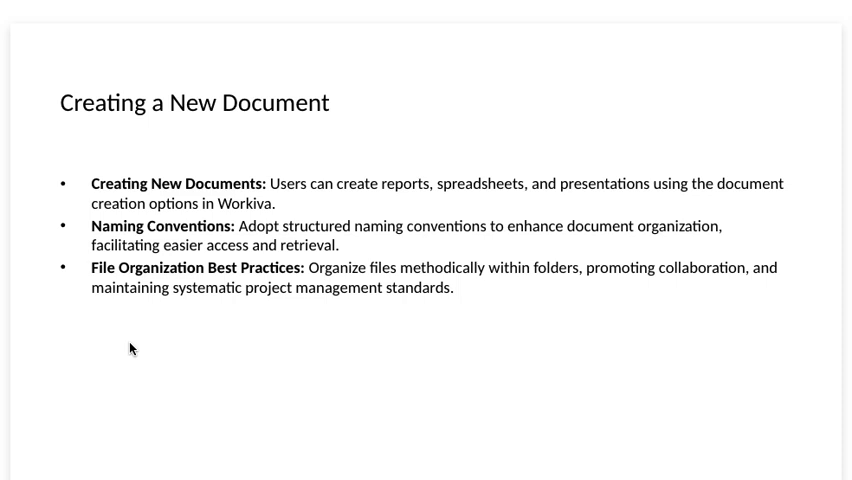
{"action": "mouse_move", "coordinate": [136, 342]}
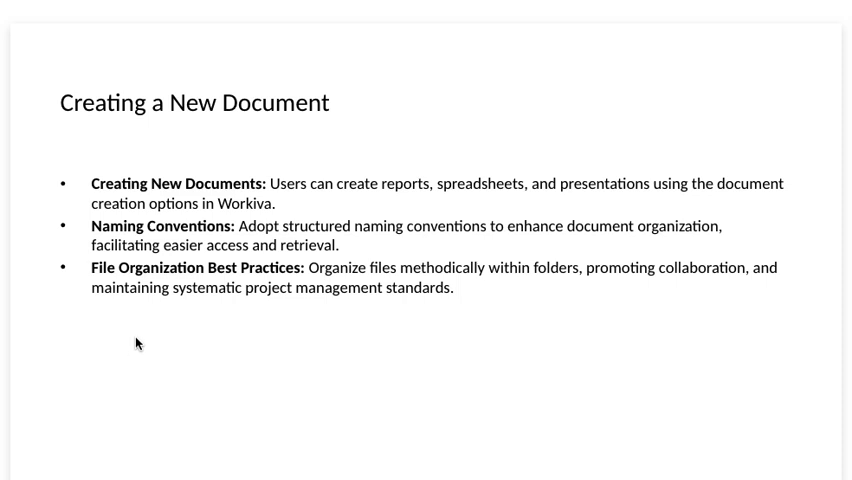
{"action": "mouse_move", "coordinate": [136, 312]}
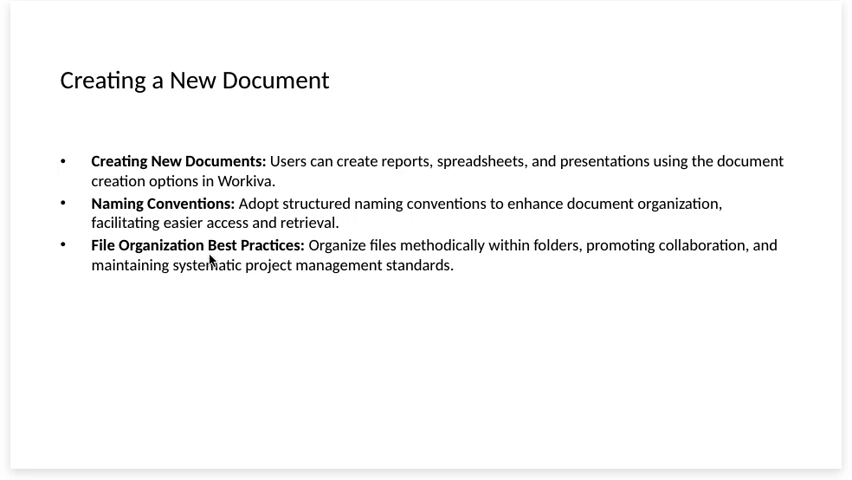
{"action": "mouse_move", "coordinate": [364, 258]}
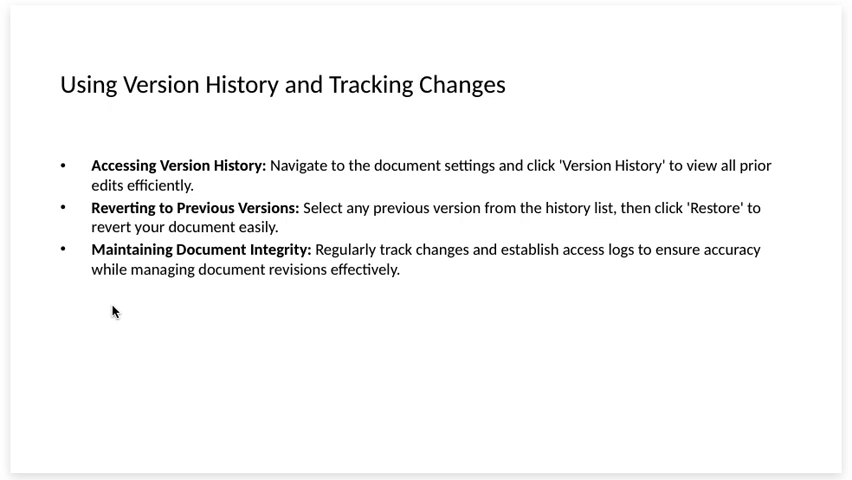
{"action": "mouse_move", "coordinate": [116, 184]}
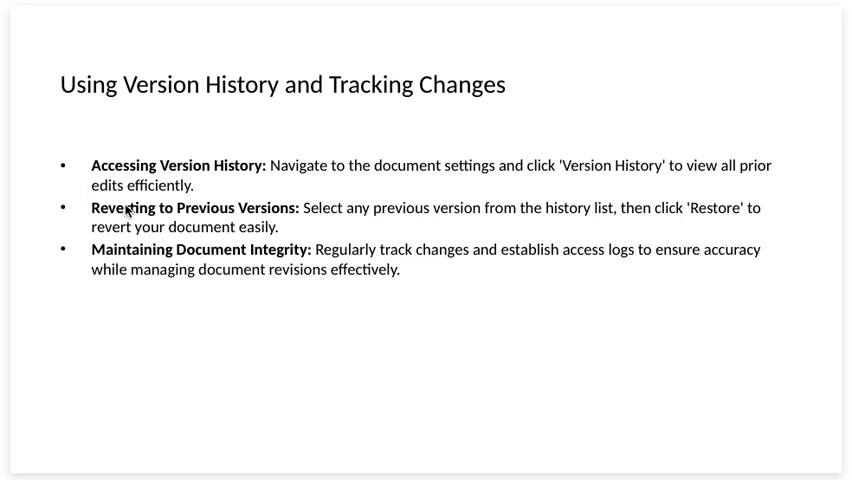
{"action": "mouse_move", "coordinate": [332, 228]}
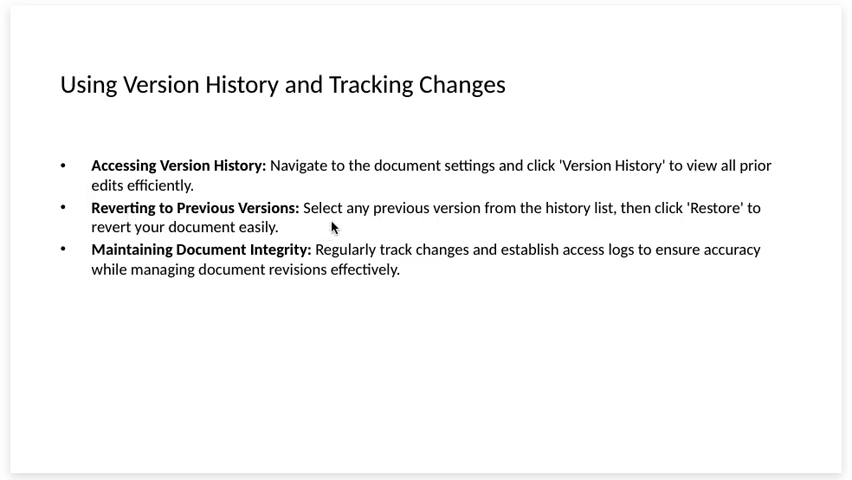
{"action": "mouse_move", "coordinate": [648, 198]}
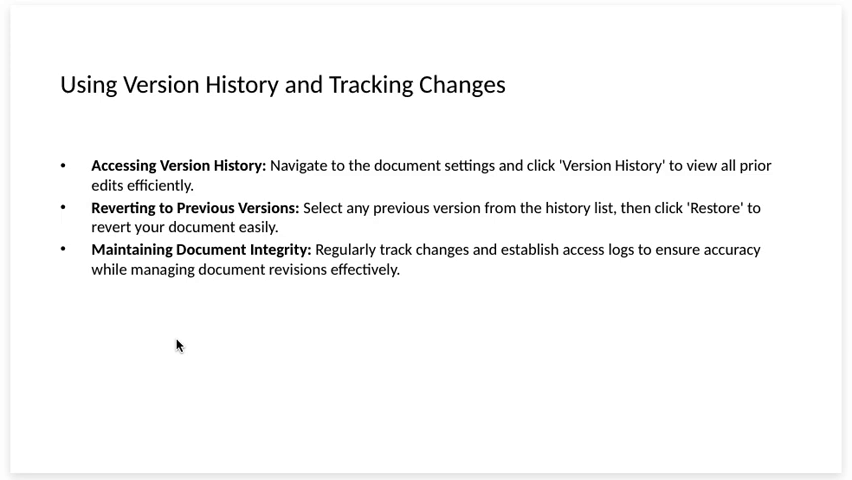
{"action": "mouse_move", "coordinate": [204, 308]}
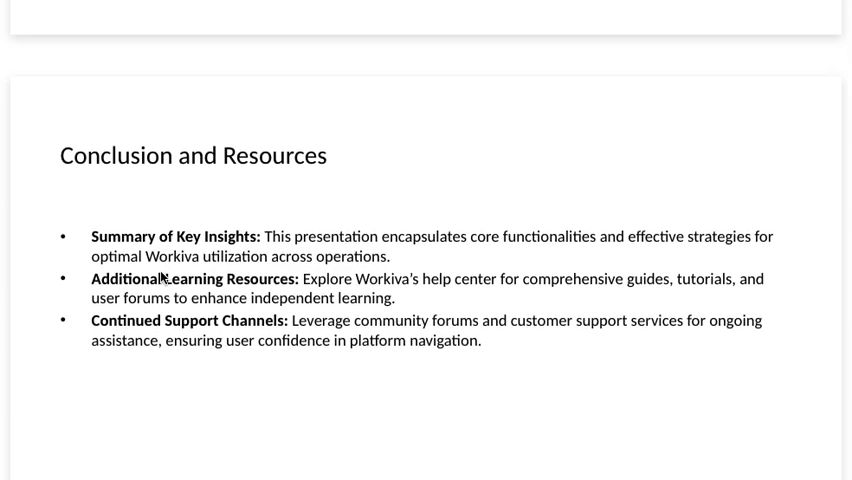
{"action": "scroll", "scroll_direction": "down", "scroll_amount": 3}
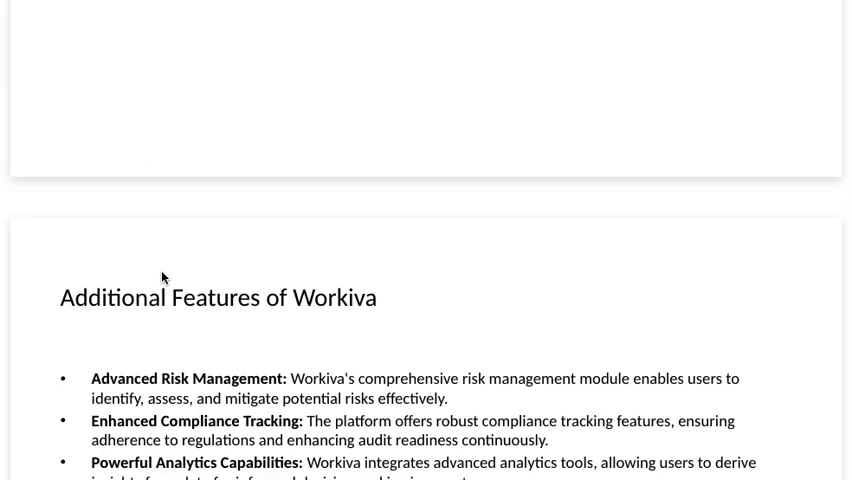
{"action": "scroll", "scroll_direction": "down", "scroll_amount": 3}
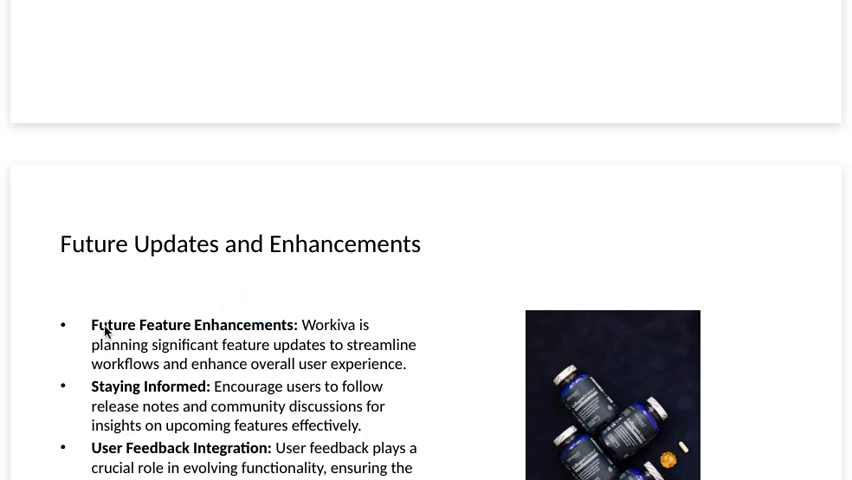
{"action": "mouse_move", "coordinate": [156, 356]}
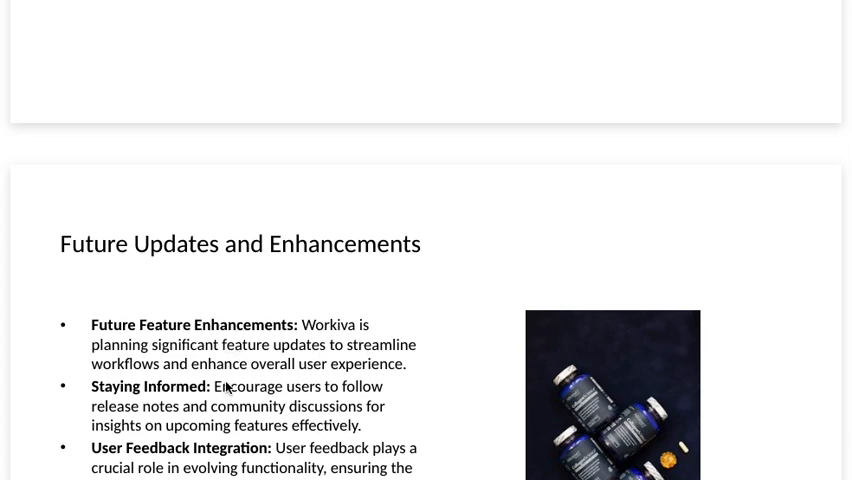
{"action": "mouse_move", "coordinate": [198, 328]}
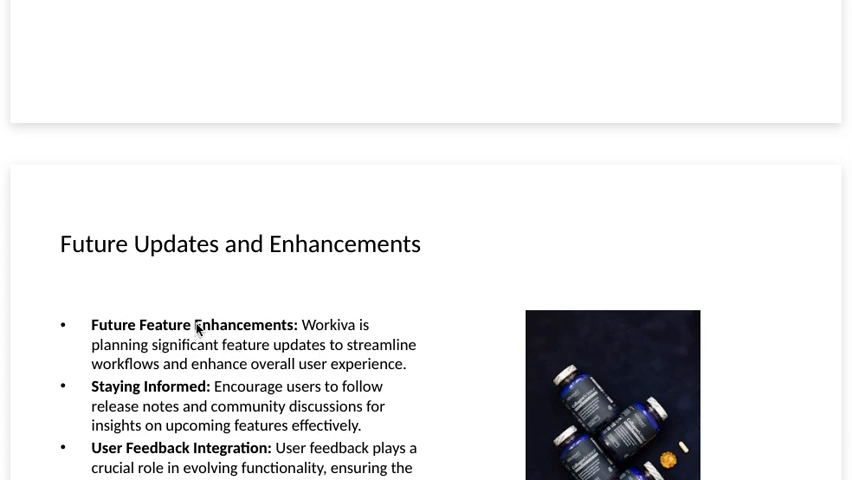